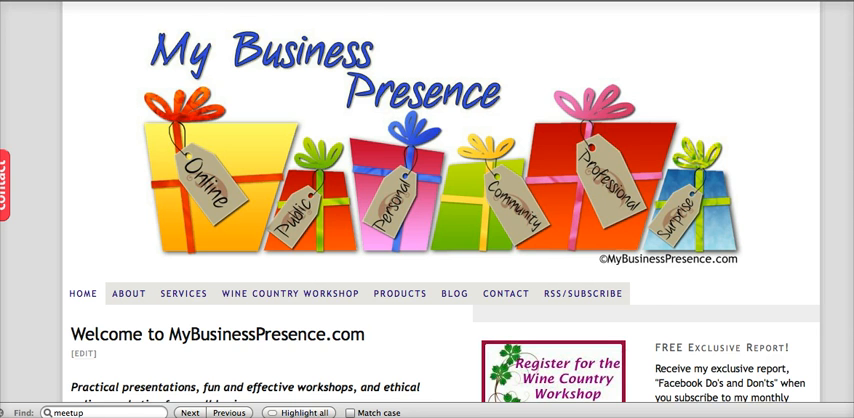
- Scroll down the Meetup homepage through the upcoming Meetups listing
{"action": "scroll", "scroll_direction": "down", "scroll_amount": 3}
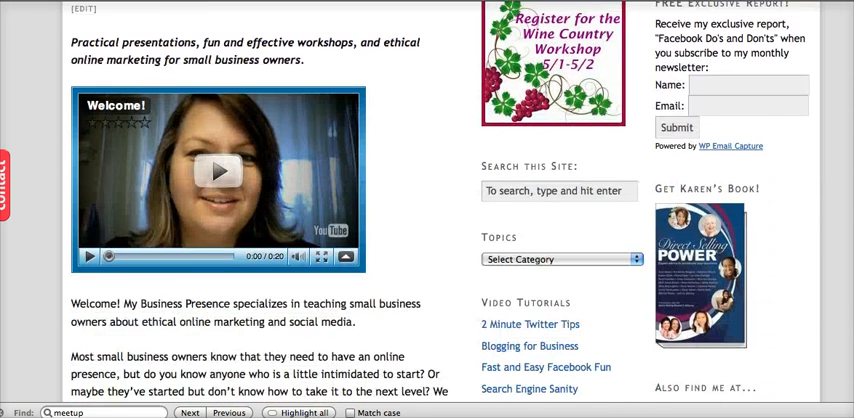
{"action": "scroll", "scroll_direction": "down", "scroll_amount": 3}
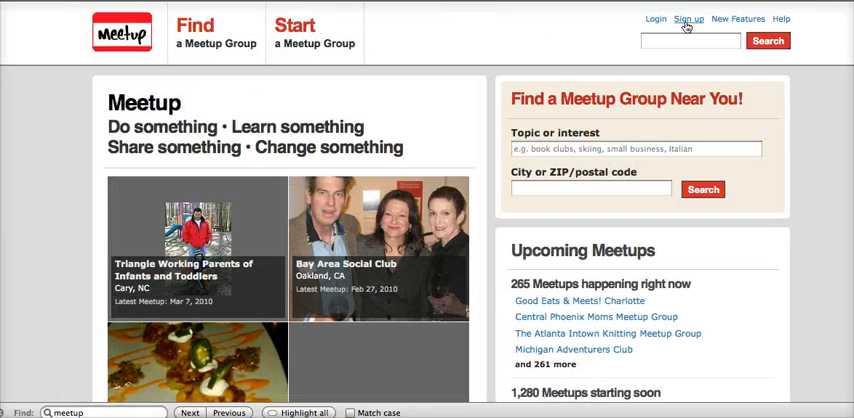
{"action": "mouse_move", "coordinate": [556, 28]}
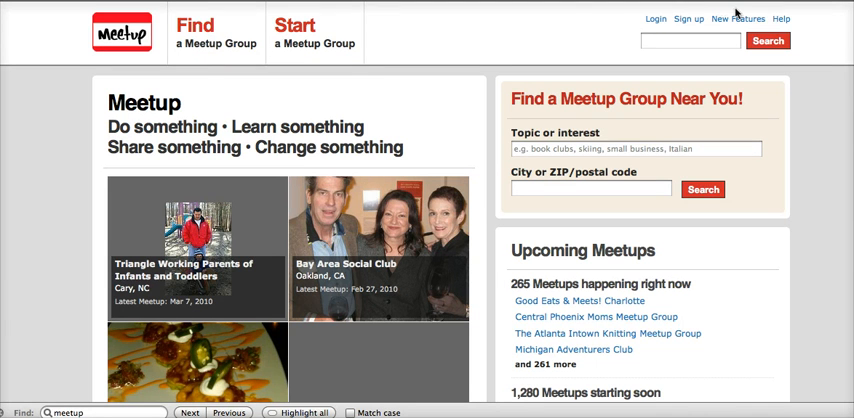
{"action": "mouse_move", "coordinate": [828, 36]}
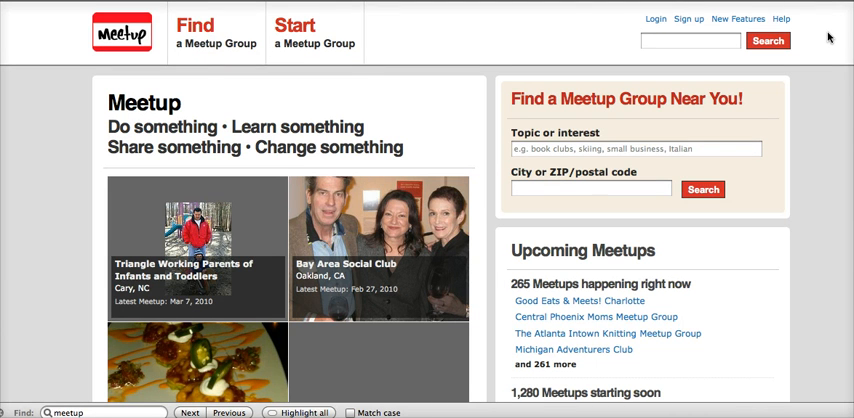
{"action": "mouse_move", "coordinate": [816, 8]}
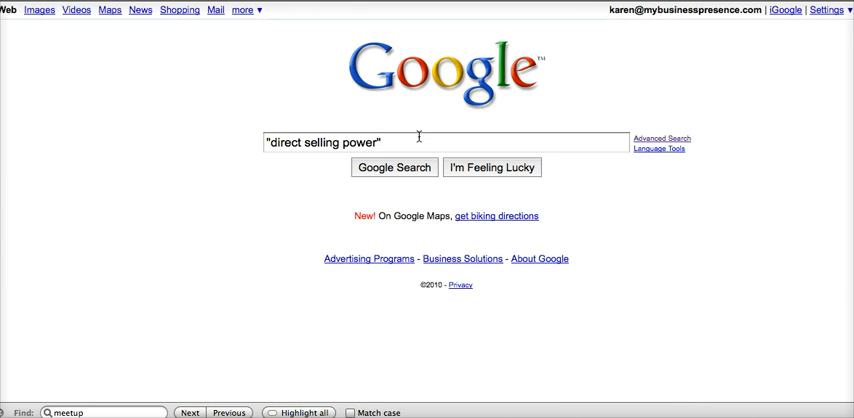
{"action": "mouse_move", "coordinate": [294, 156]}
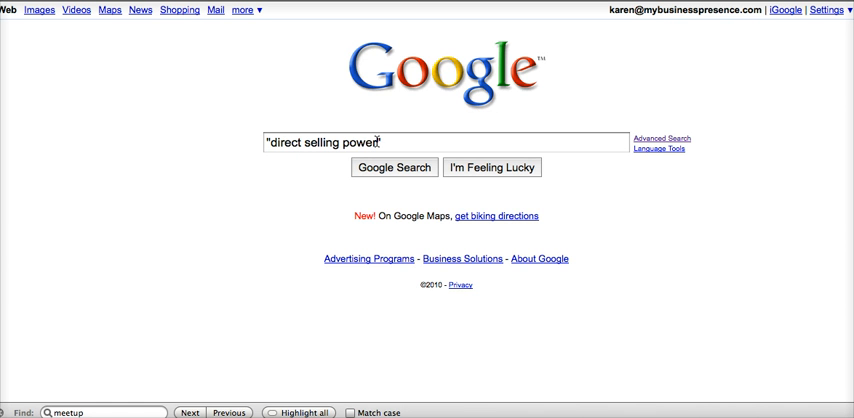
- Submit the Google search for "direct selling power"
{"action": "left_click", "coordinate": [392, 168]}
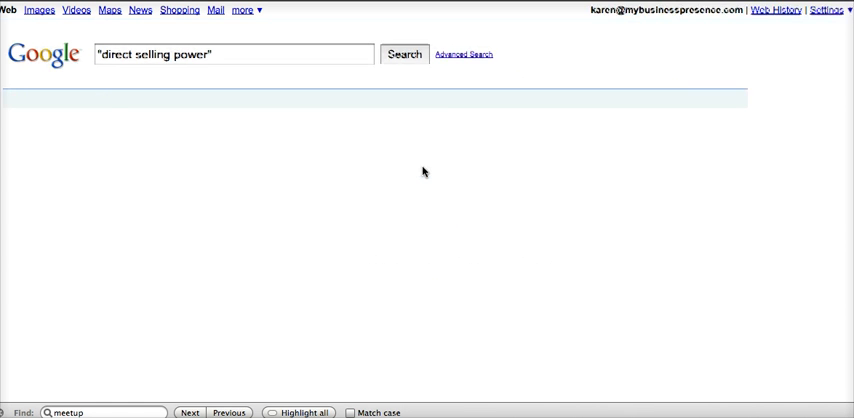
- Scroll the "direct selling power" results down to the Direct Selling Power Club meetup.com entries
{"action": "left_click", "coordinate": [404, 54]}
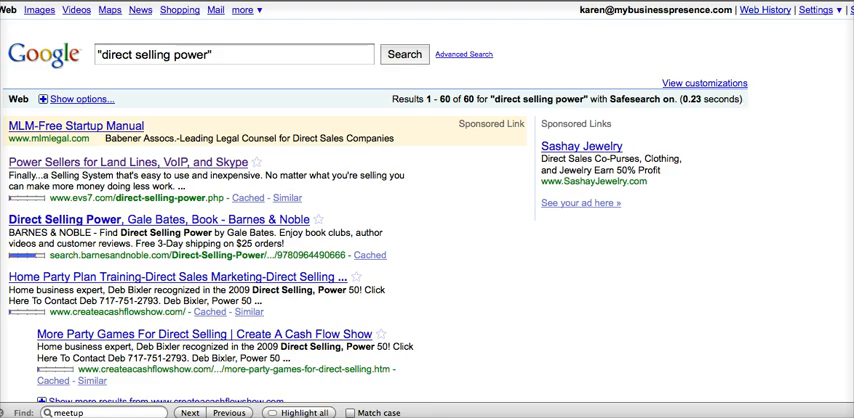
{"action": "scroll", "scroll_direction": "down", "scroll_amount": 3}
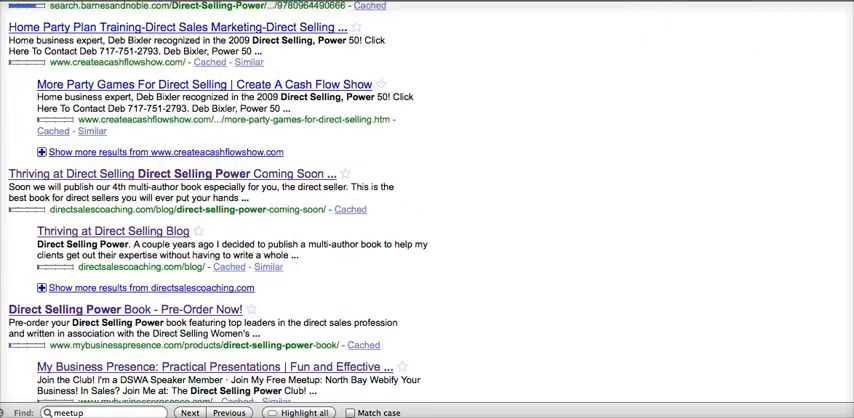
{"action": "scroll", "scroll_direction": "down", "scroll_amount": 3}
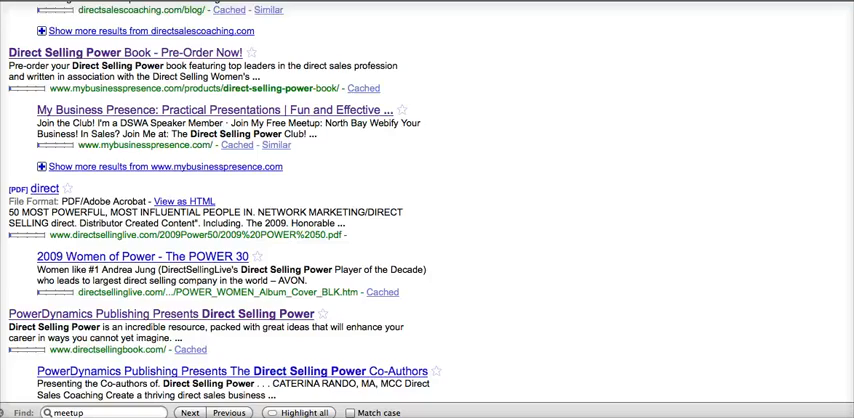
{"action": "scroll", "scroll_direction": "down", "scroll_amount": 3}
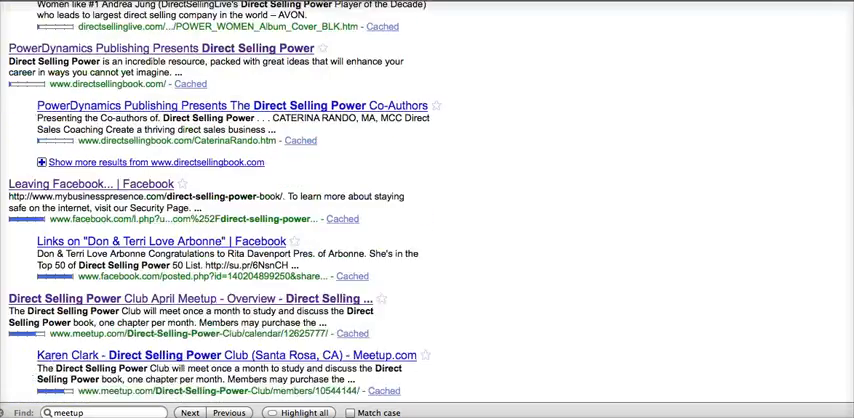
{"action": "scroll", "scroll_direction": "down", "scroll_amount": 3}
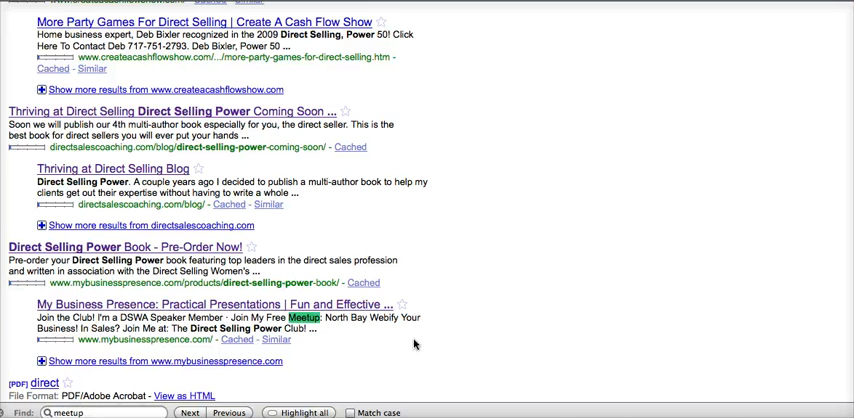
- Step through further 'meetup' matches, reaching Mastermind Group and Berkeley Sales Training Meetups listings
{"action": "scroll", "scroll_direction": "down", "scroll_amount": 3}
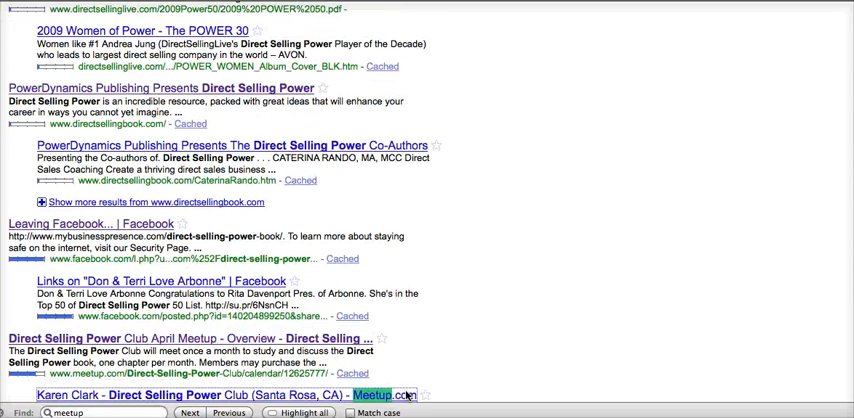
{"action": "scroll", "scroll_direction": "down", "scroll_amount": 3}
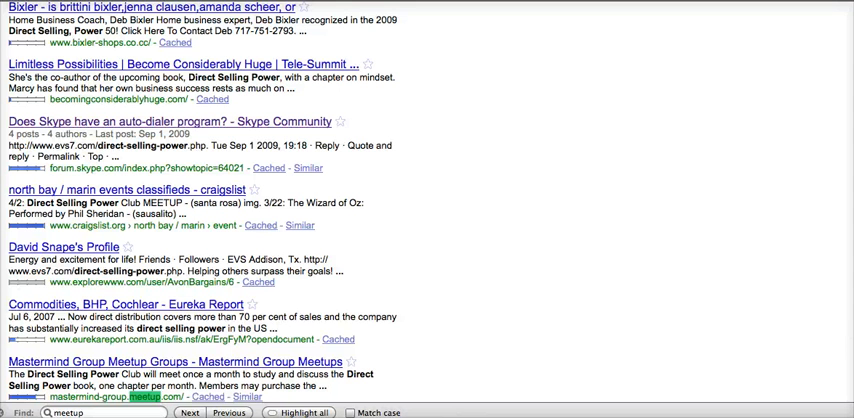
{"action": "scroll", "scroll_direction": "down", "scroll_amount": 3}
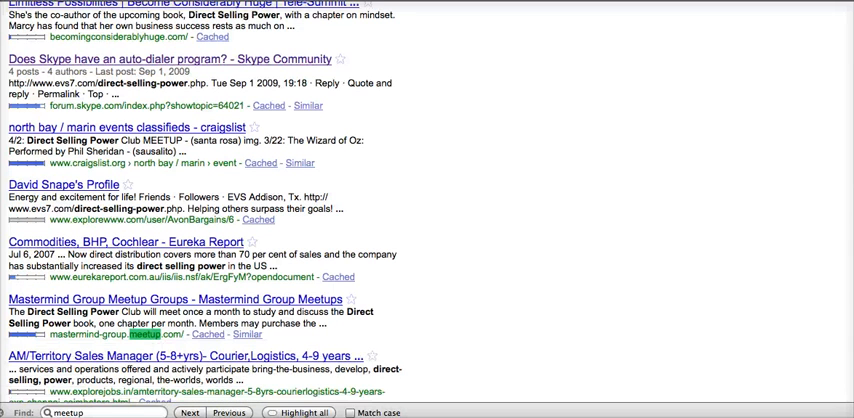
{"action": "mouse_move", "coordinate": [472, 232]}
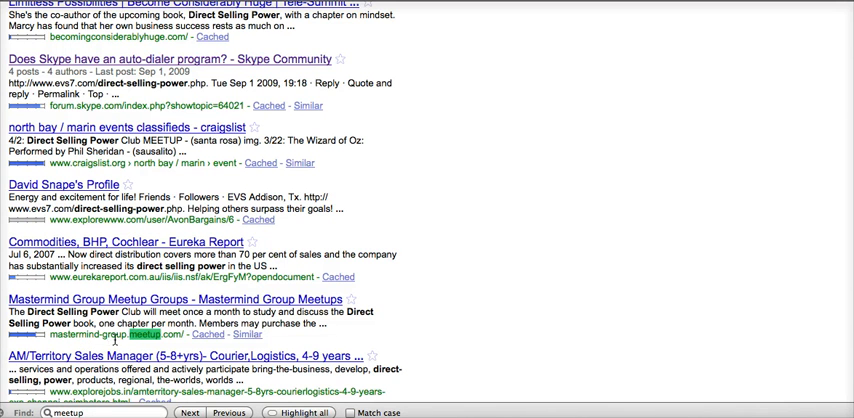
{"action": "scroll", "scroll_direction": "down", "scroll_amount": 3}
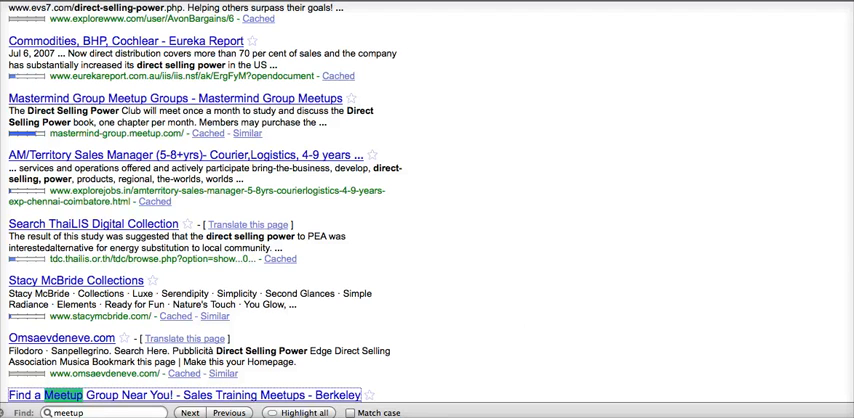
{"action": "scroll", "scroll_direction": "down", "scroll_amount": 3}
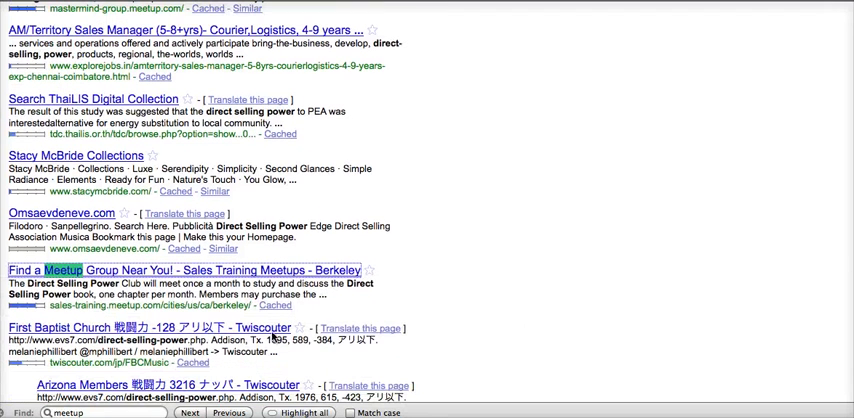
{"action": "left_click", "coordinate": [188, 412]}
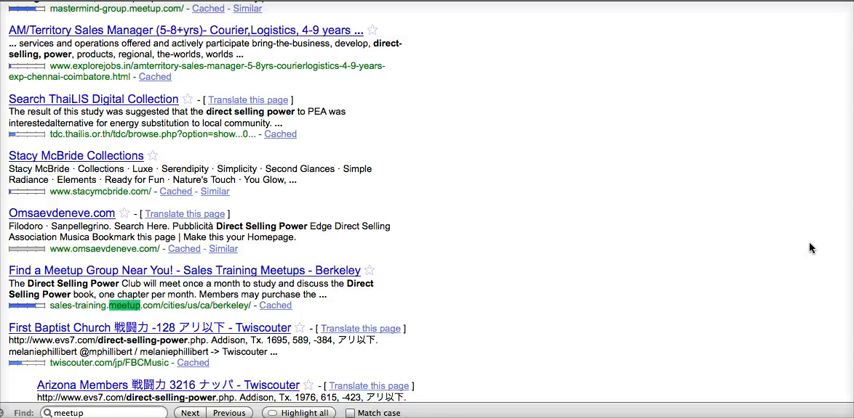
{"action": "mouse_move", "coordinate": [684, 8]}
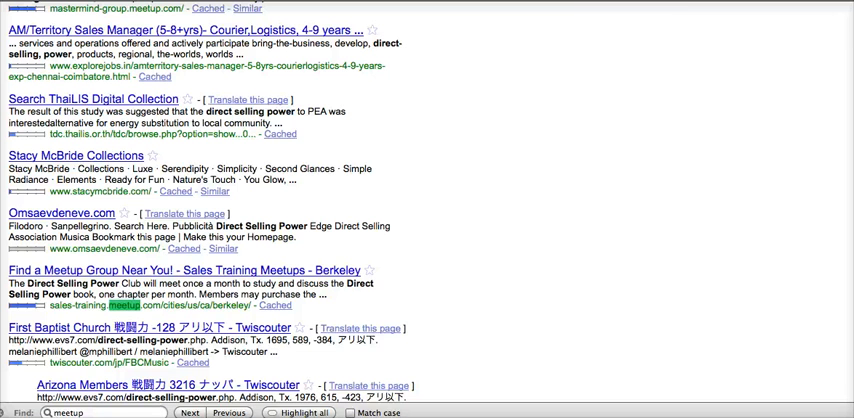
{"action": "mouse_move", "coordinate": [776, 110]}
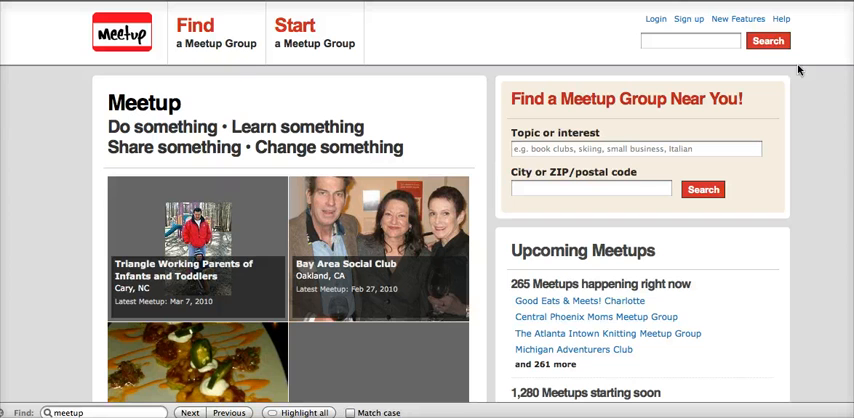
{"action": "mouse_move", "coordinate": [824, 62]}
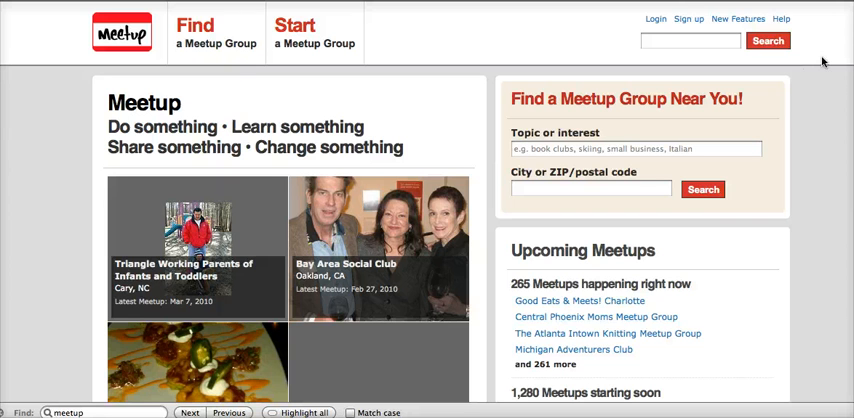
{"action": "mouse_move", "coordinate": [820, 72]}
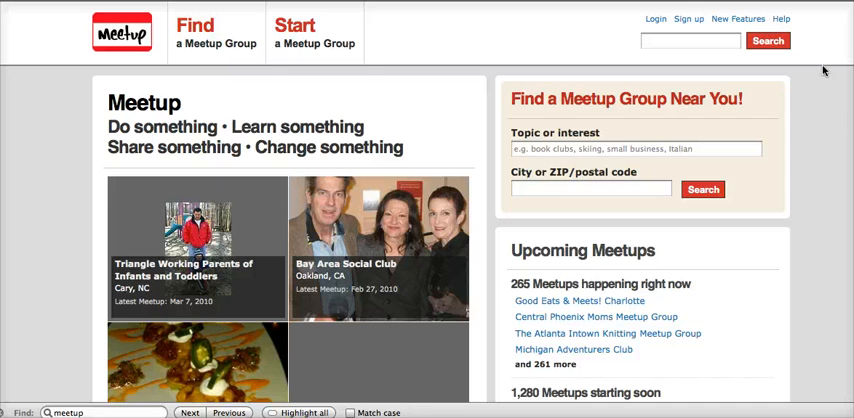
{"action": "mouse_move", "coordinate": [594, 44]}
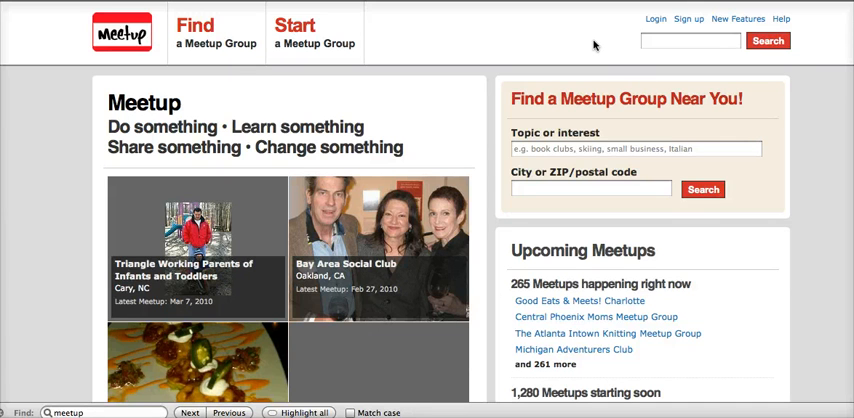